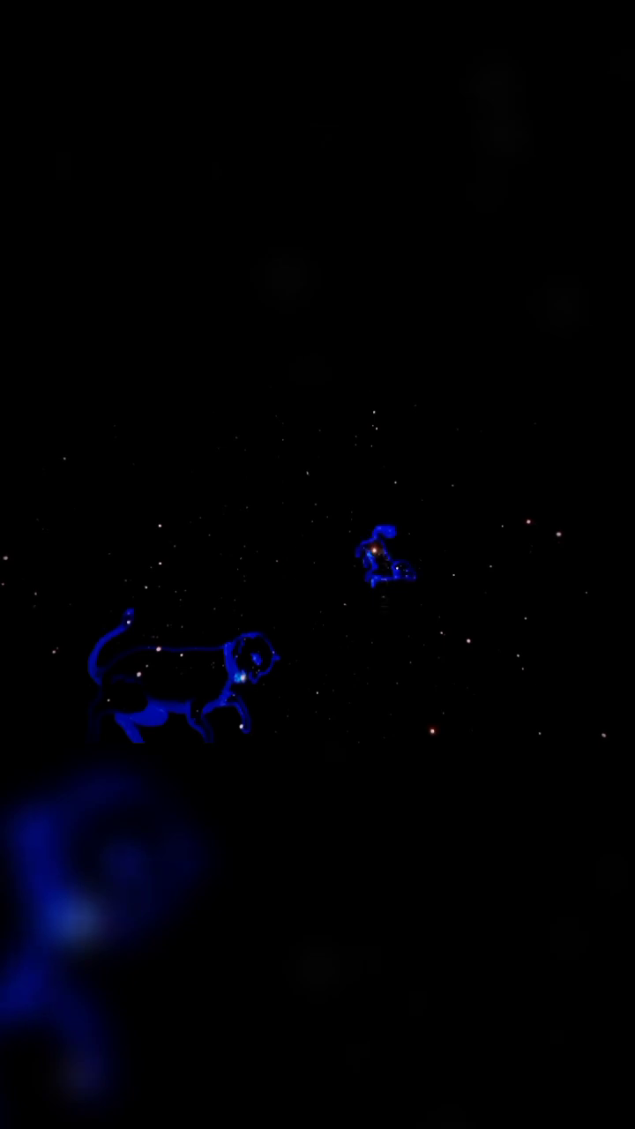
Label the bright star in the Canis Minor figure as Procyon
{"action": "left_click", "coordinate": [370, 554]}
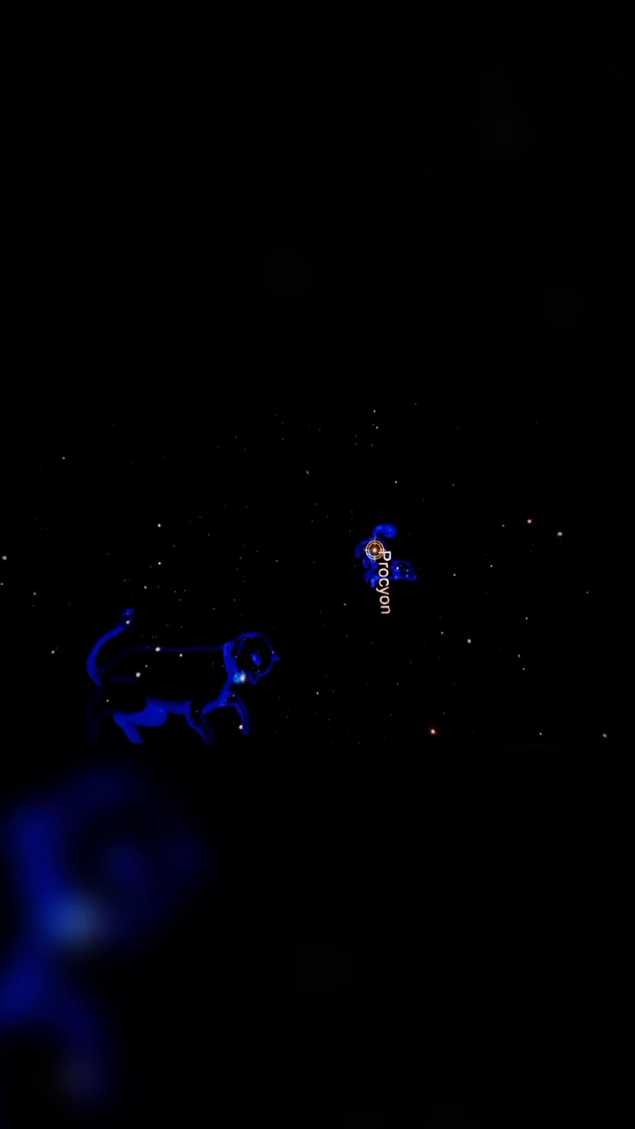